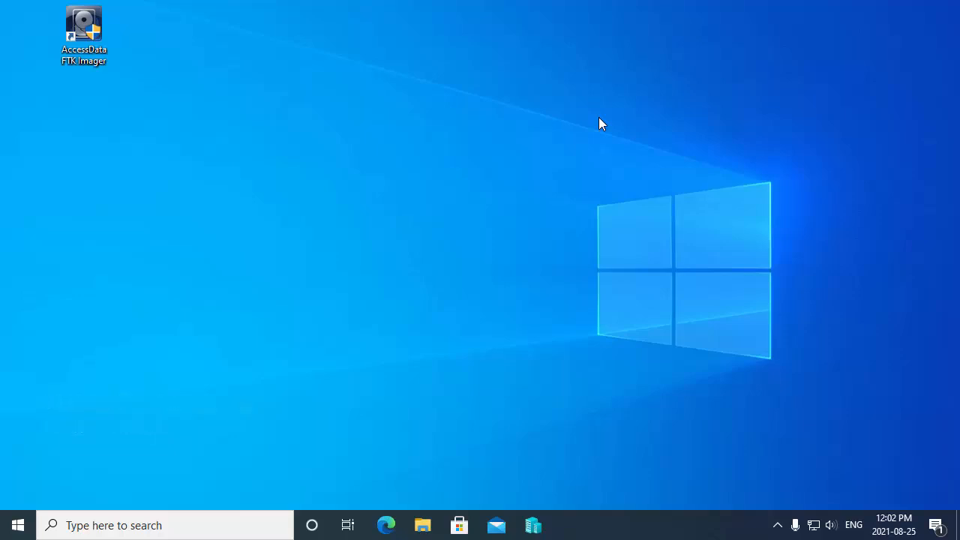
Step: Launch FTK Imager from the desktop shortcut and bring up its File menu commands
left_click(84, 27)
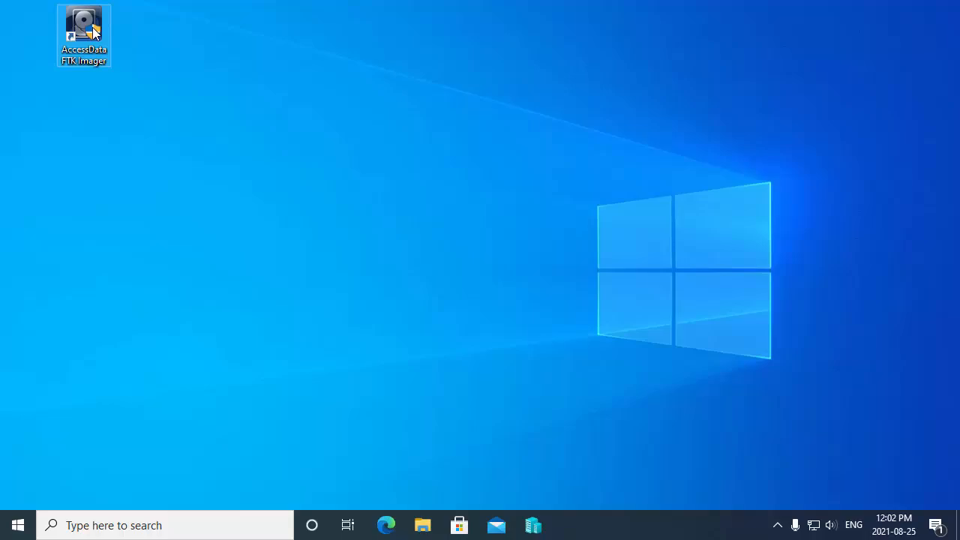
double_click(84, 24)
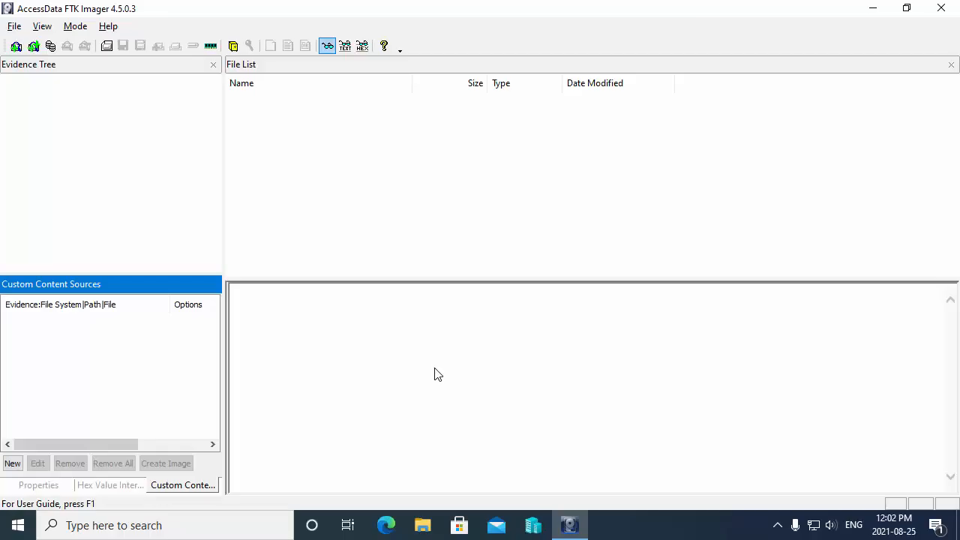
left_click(13, 27)
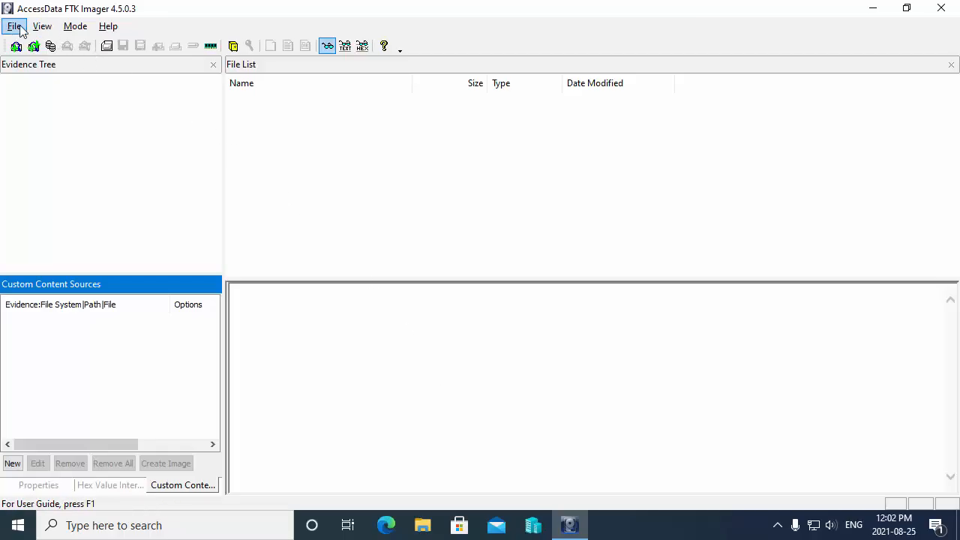
left_click(12, 27)
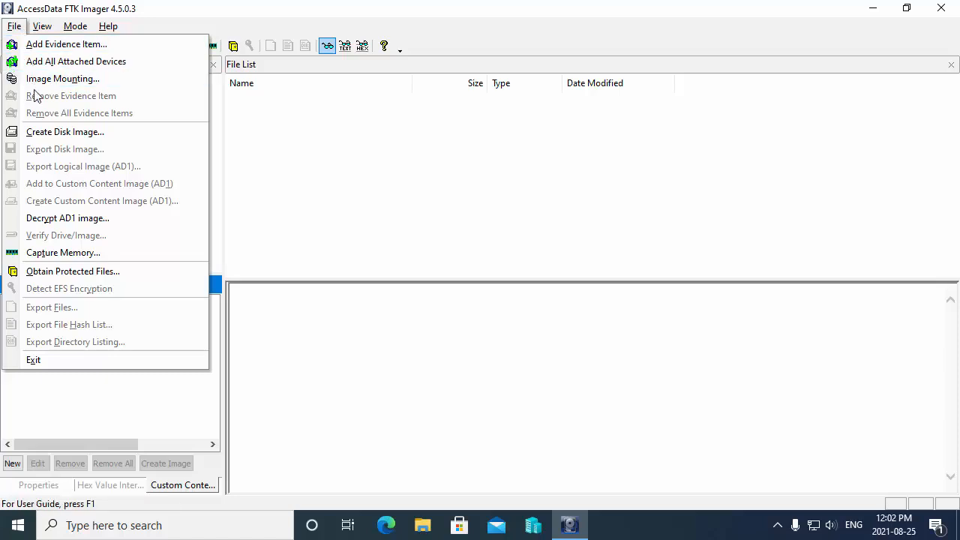
mouse_move(65, 132)
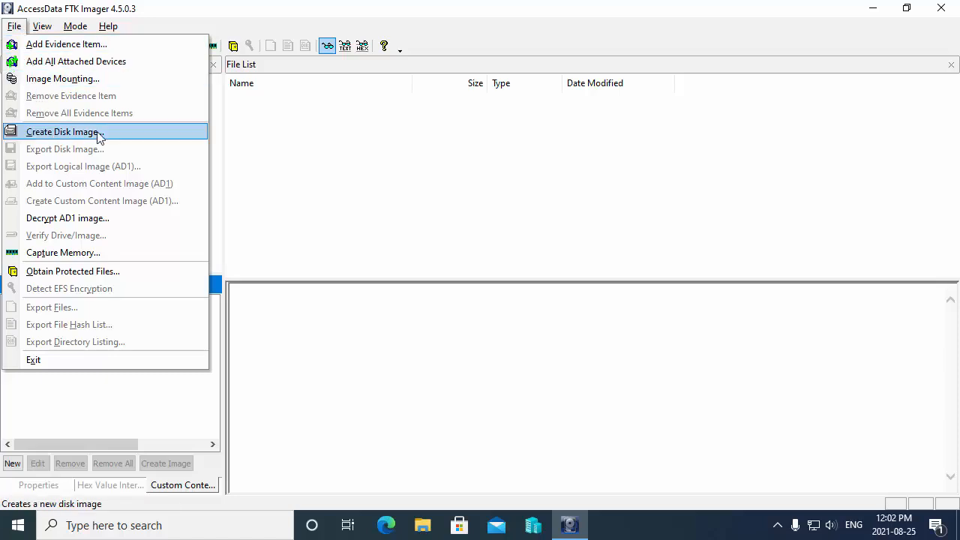
Step: Start the Create Disk Image wizard with Physical Drive as the source evidence type
left_click(62, 132)
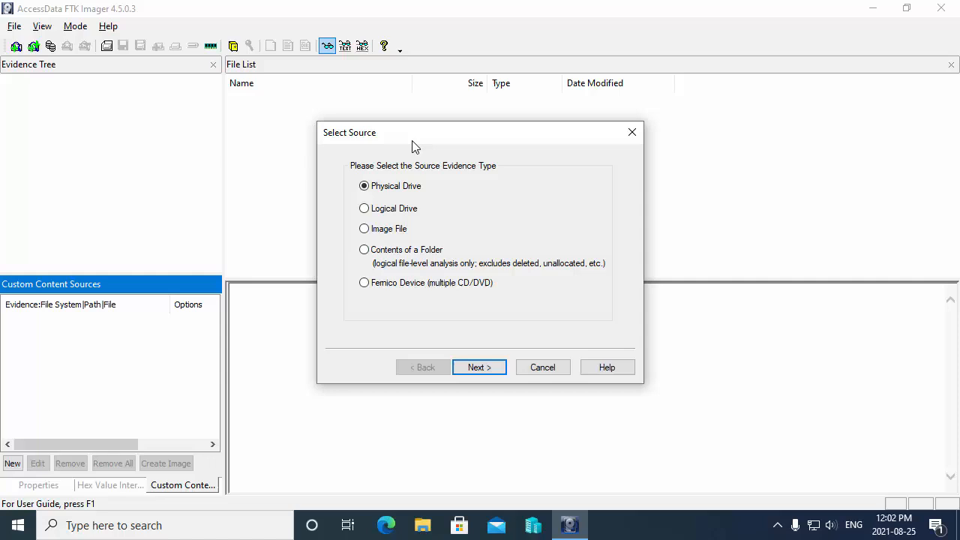
mouse_move(522, 143)
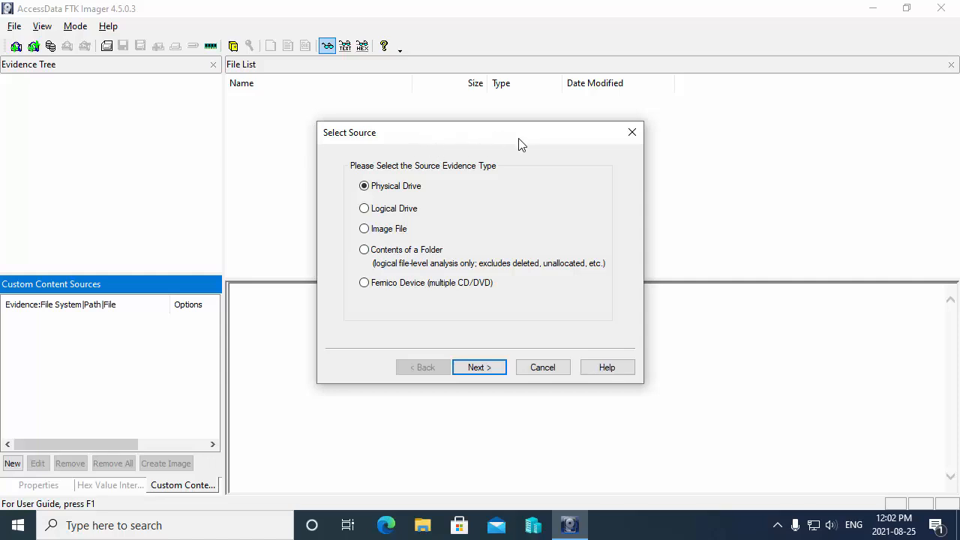
mouse_move(378, 141)
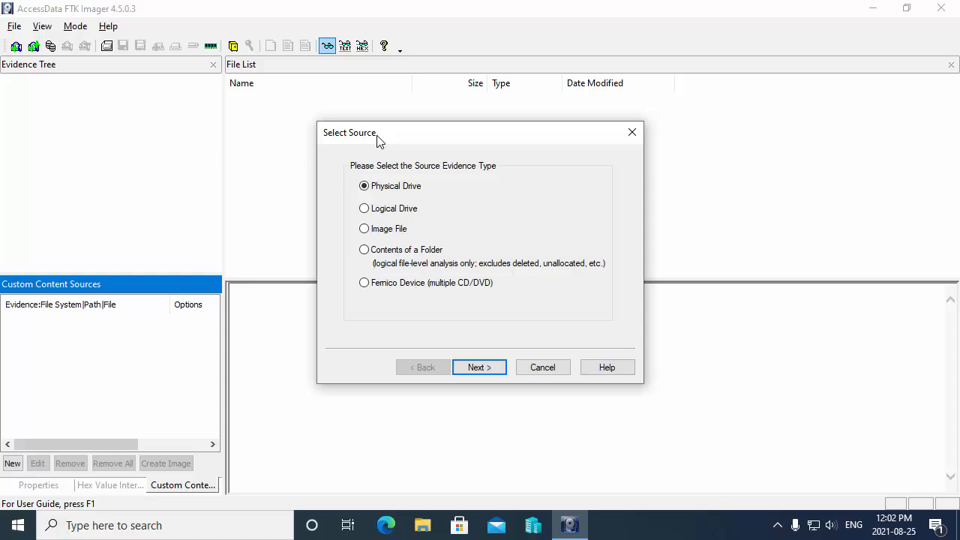
mouse_move(420, 204)
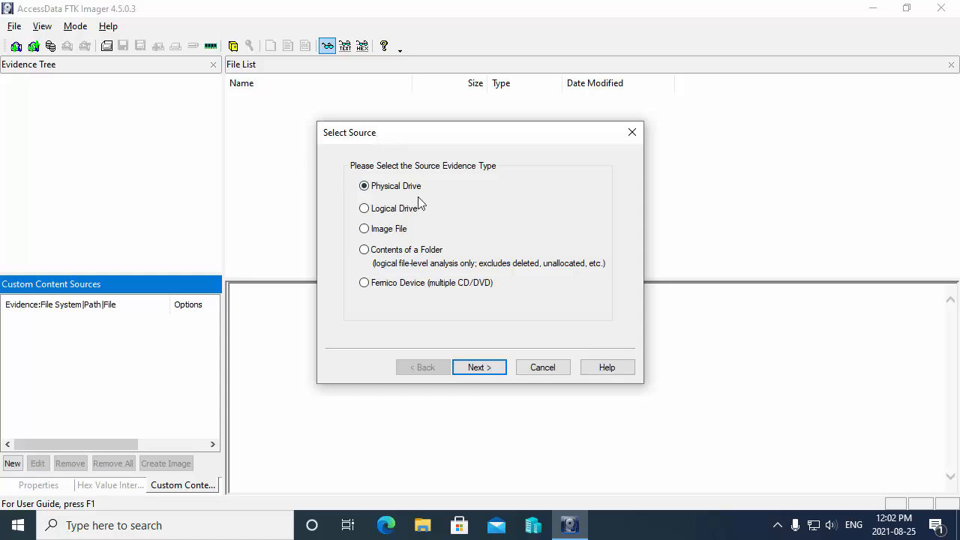
mouse_move(432, 196)
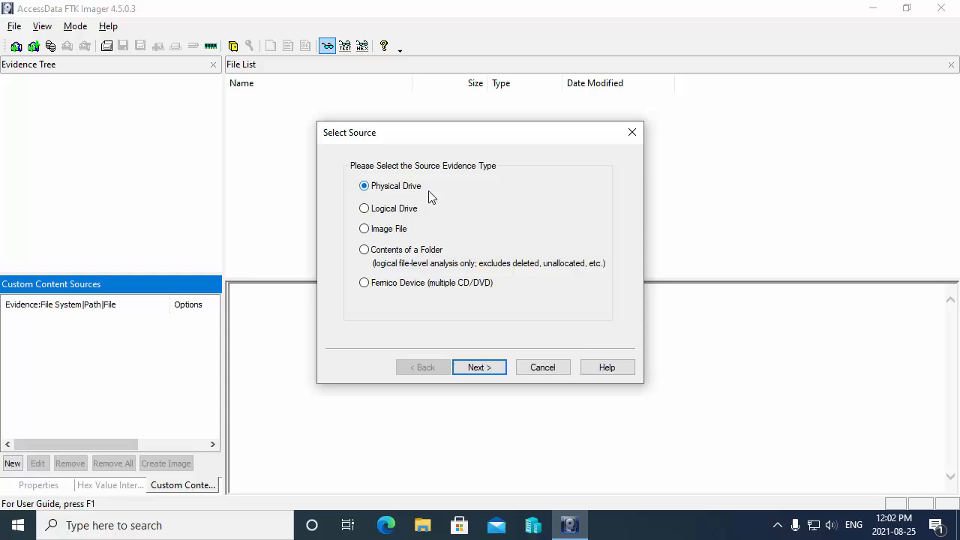
mouse_move(405, 213)
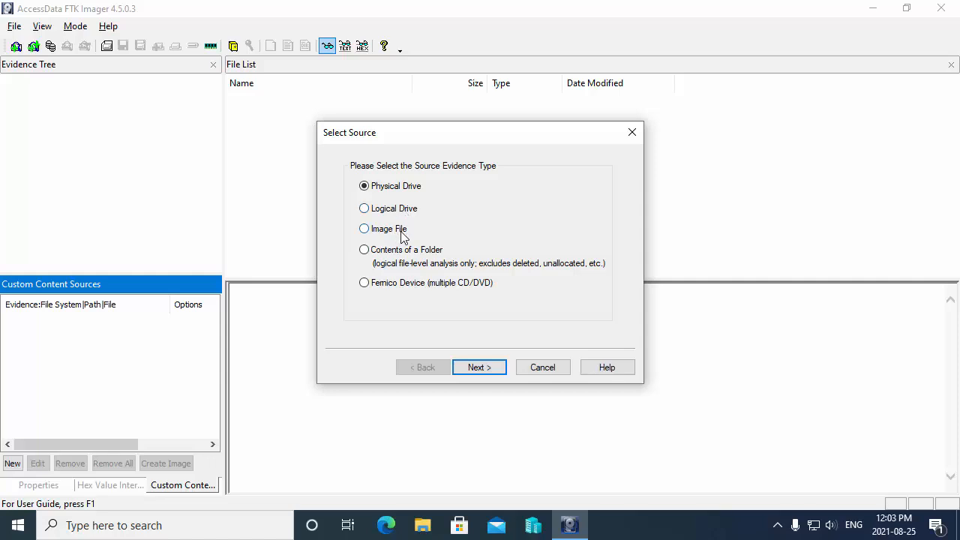
mouse_move(429, 254)
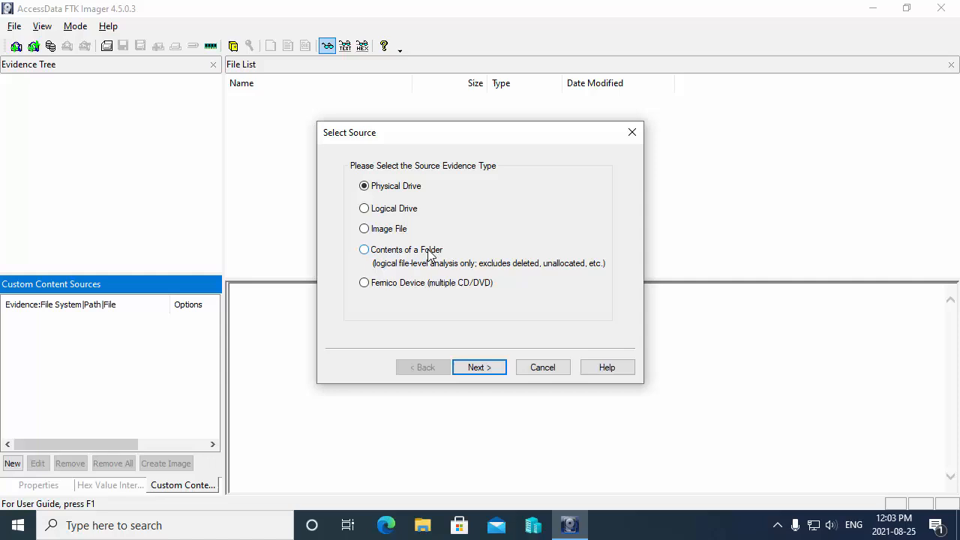
mouse_move(450, 286)
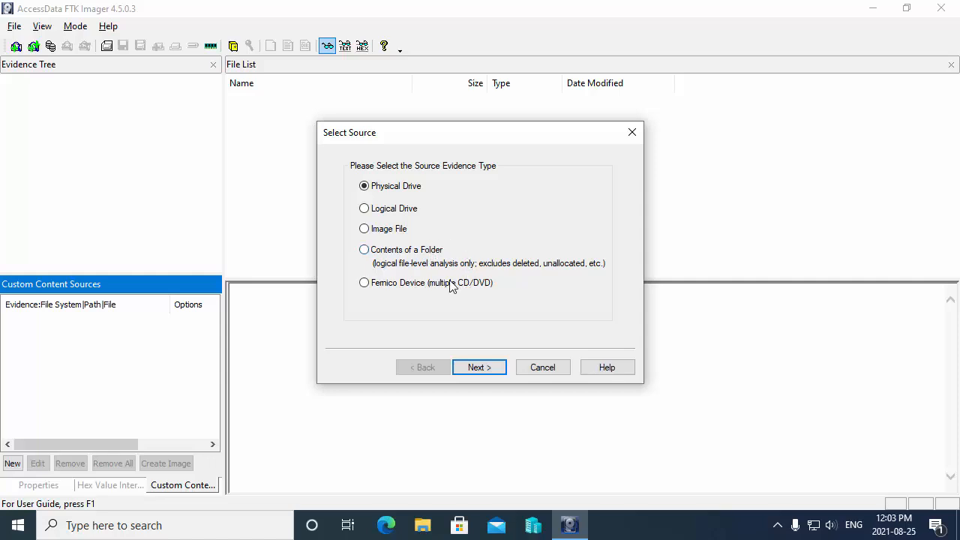
mouse_move(486, 282)
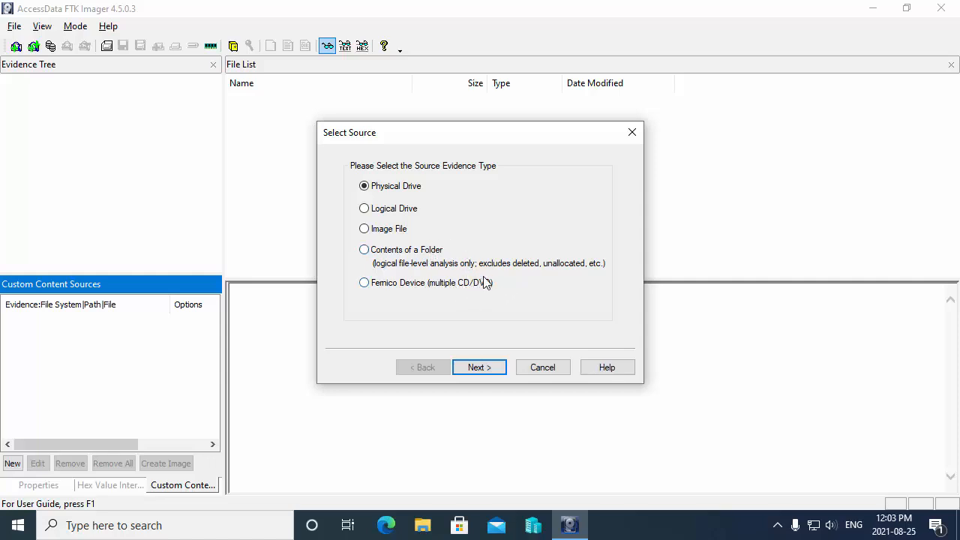
mouse_move(464, 282)
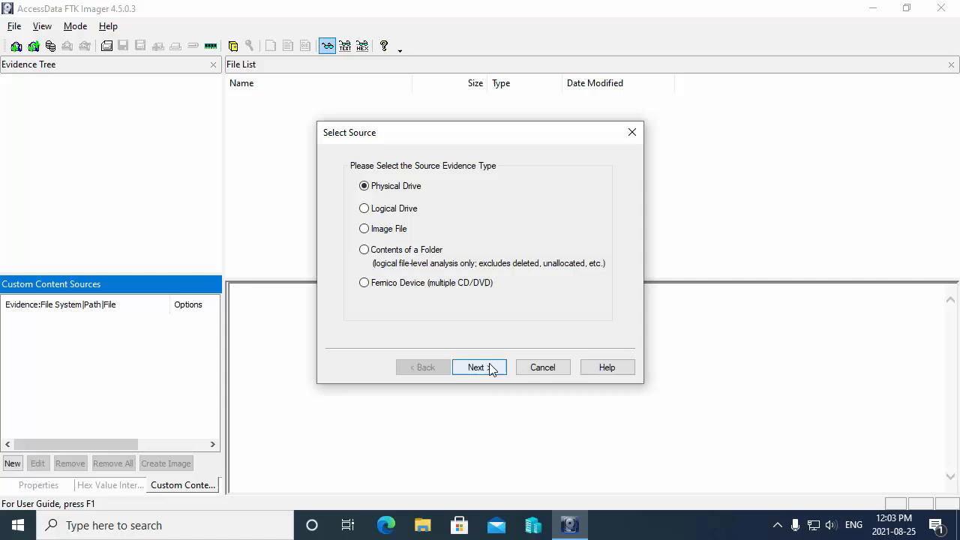
Step: Choose \\.\PHYSICALDRIVE1 - Lexar USB Flash Drive as the image source
left_click(480, 366)
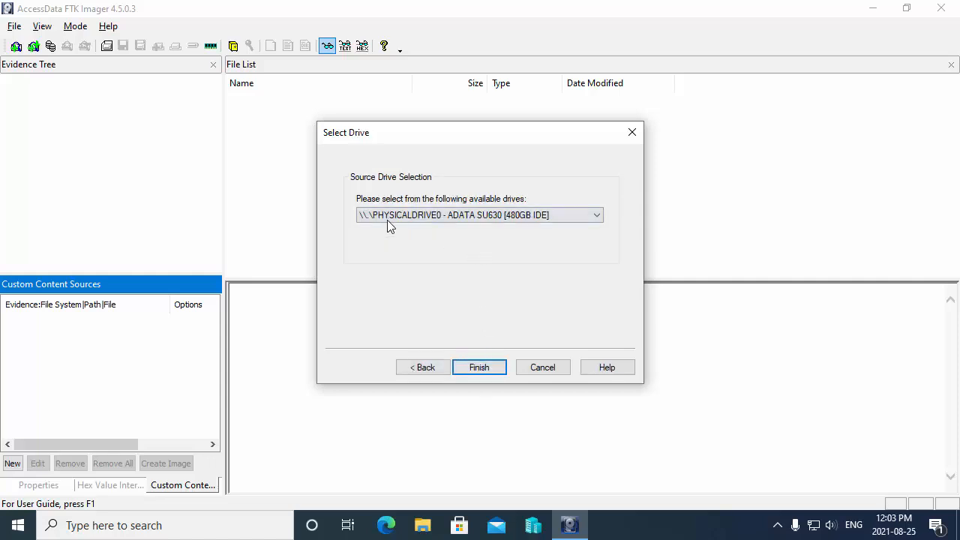
left_click(594, 216)
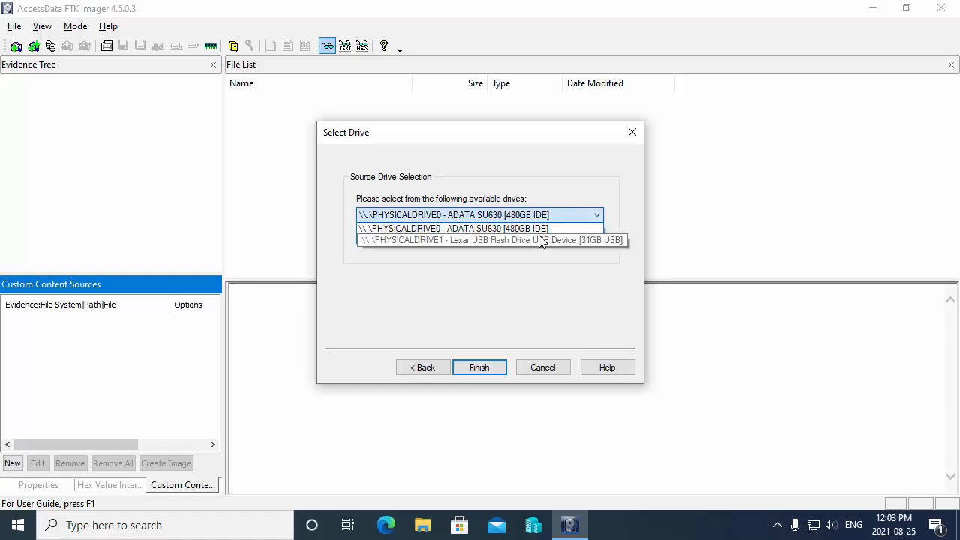
mouse_move(513, 246)
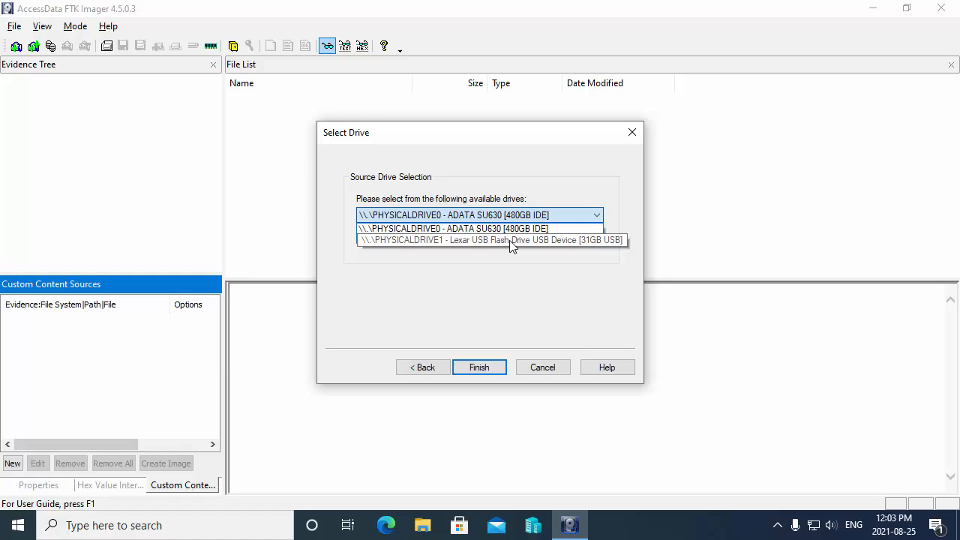
left_click(489, 240)
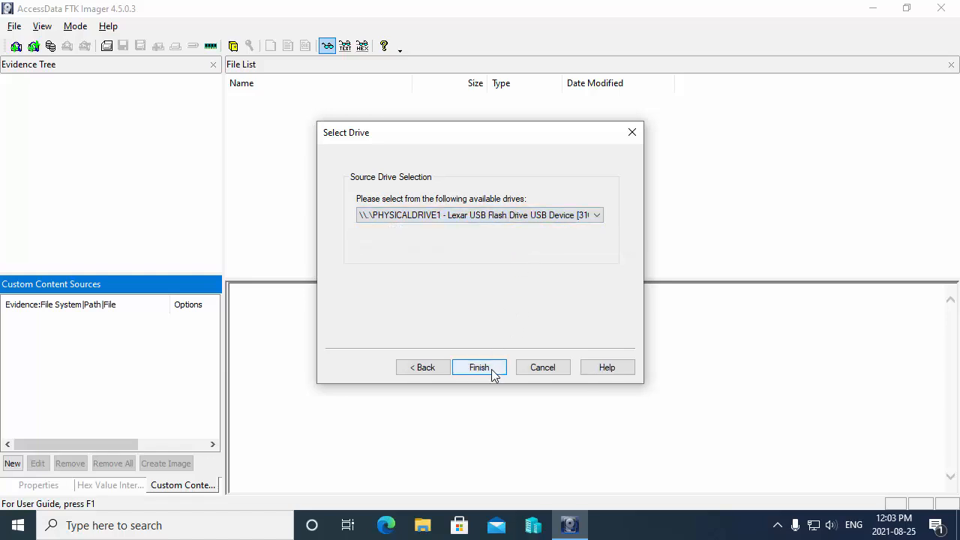
left_click(479, 366)
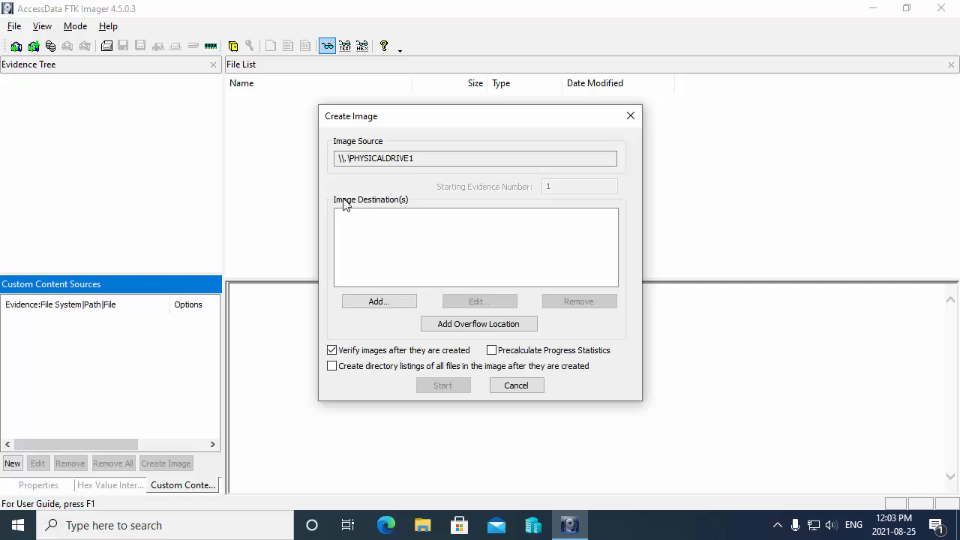
mouse_move(393, 207)
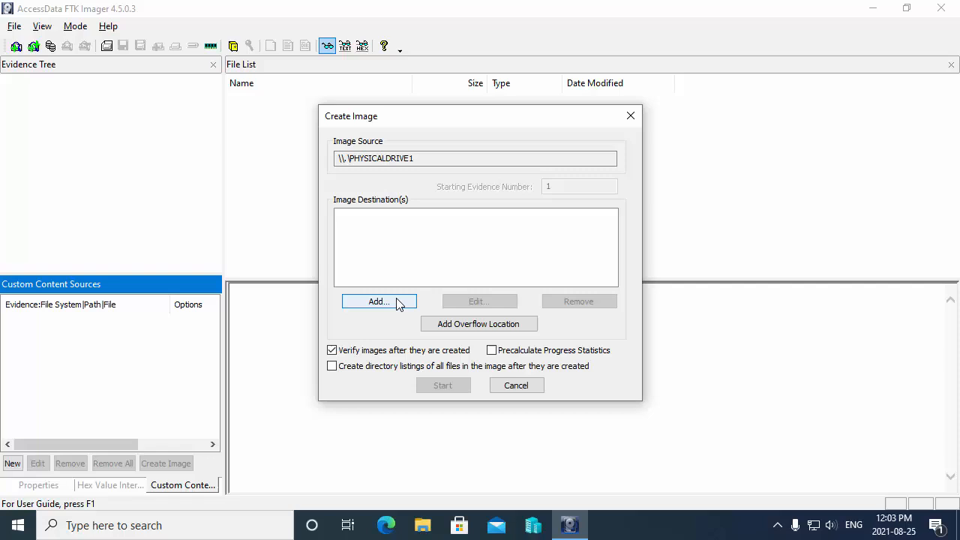
Step: Add an image destination, keeping Raw (dd) as the destination image type
left_click(378, 300)
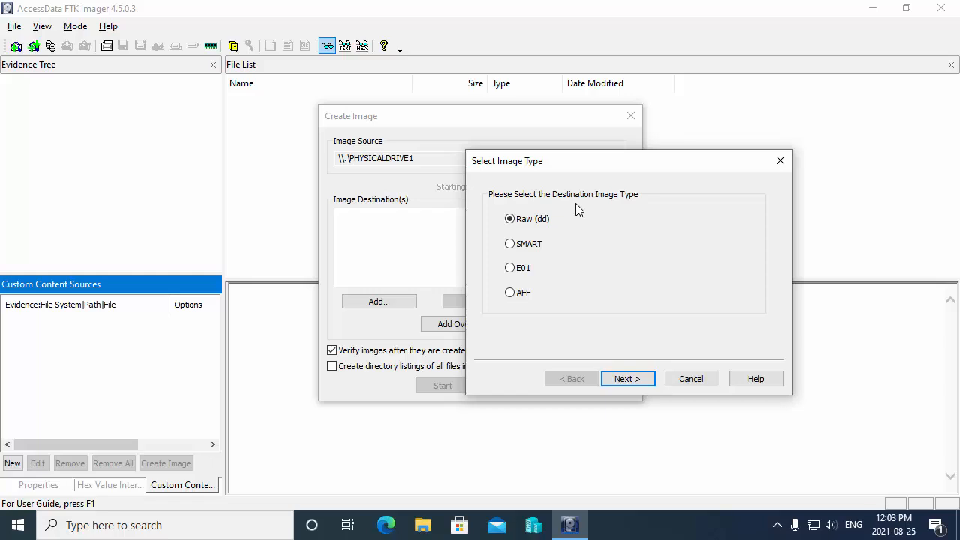
mouse_move(534, 188)
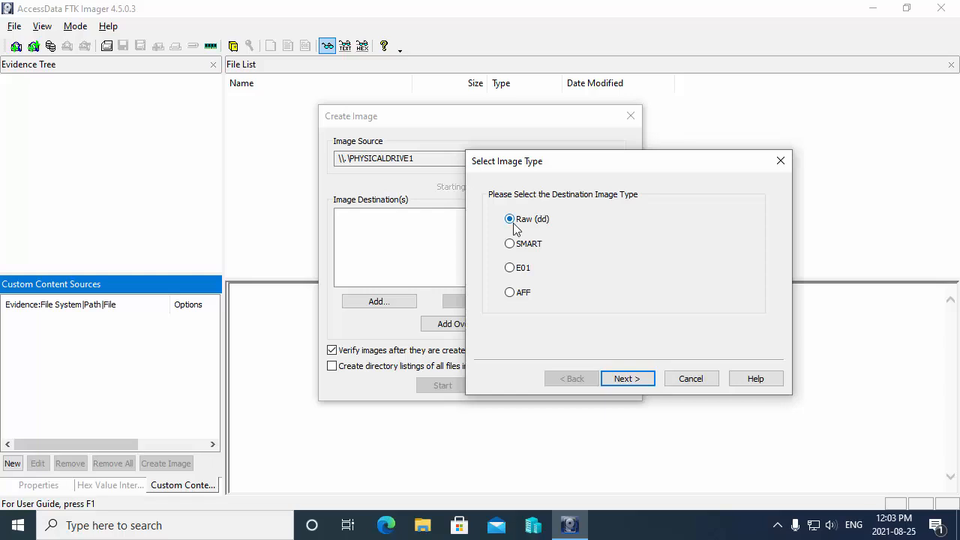
mouse_move(548, 219)
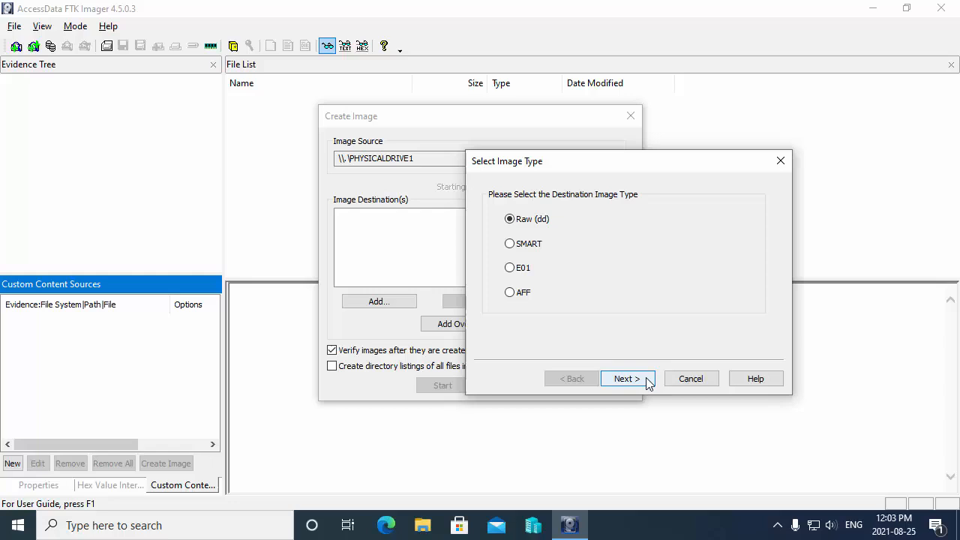
Step: Accept Raw (dd) and enter case number 2021_08_25_001
left_click(627, 378)
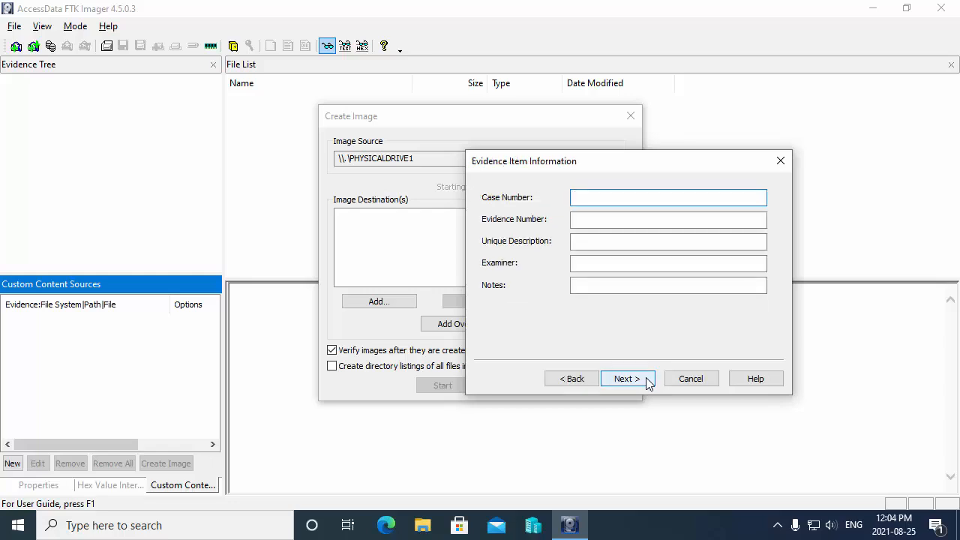
left_click(667, 198)
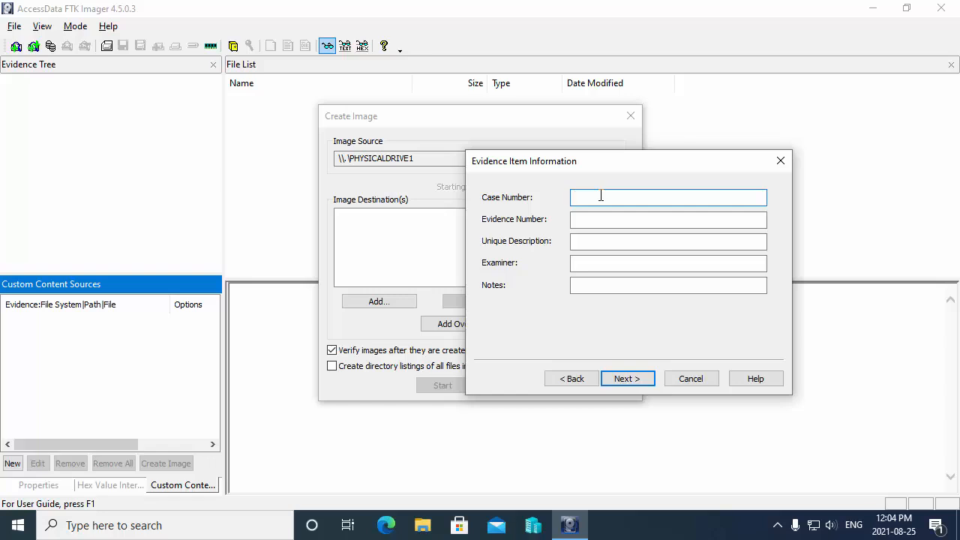
type("20")
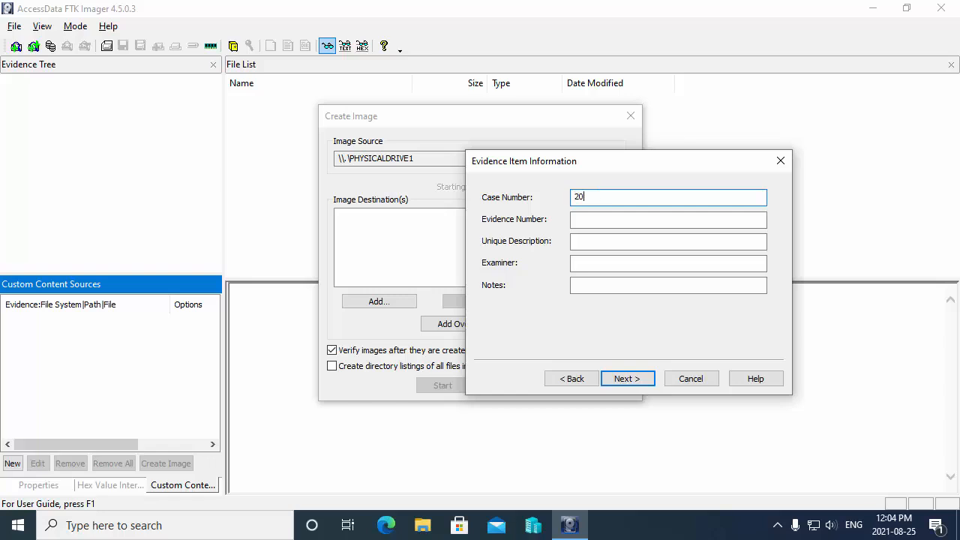
type("21")
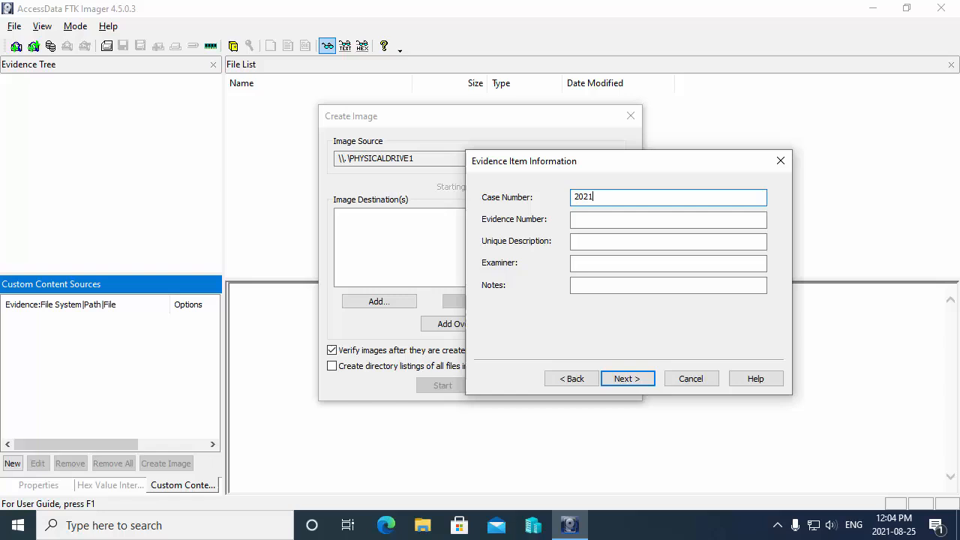
type("_08")
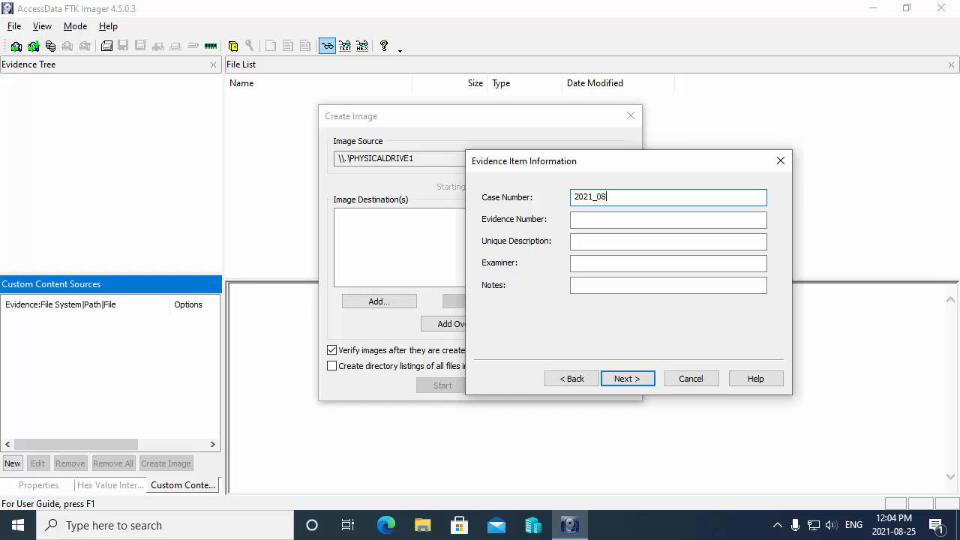
type("_")
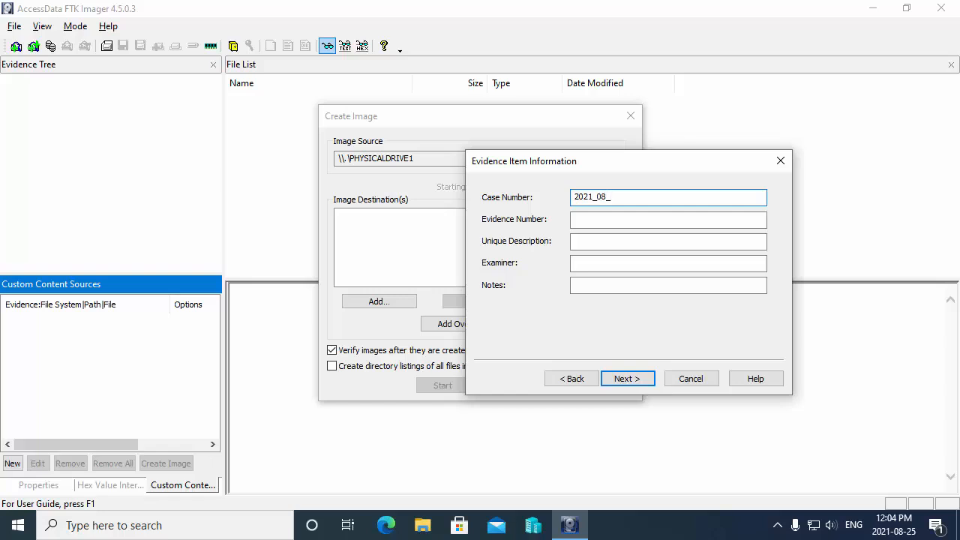
type("25")
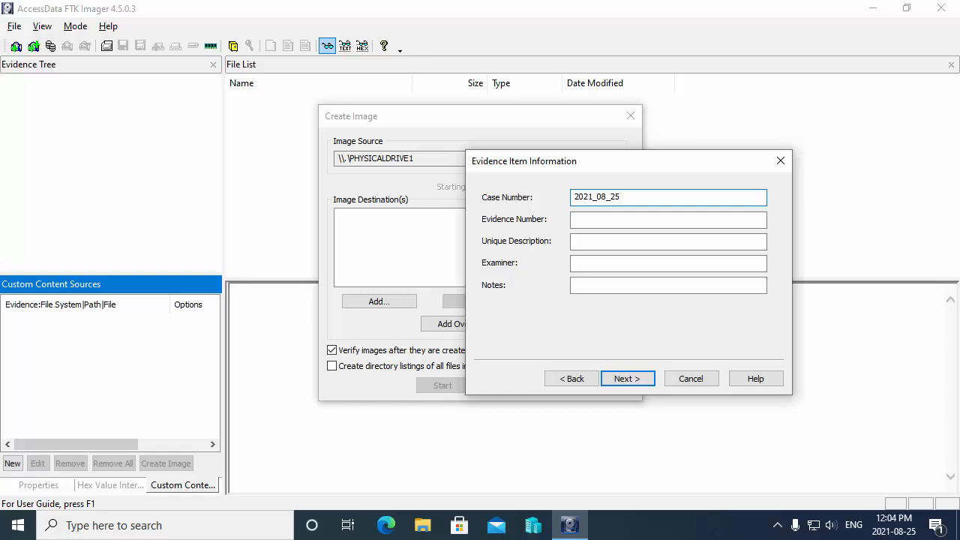
type("_001")
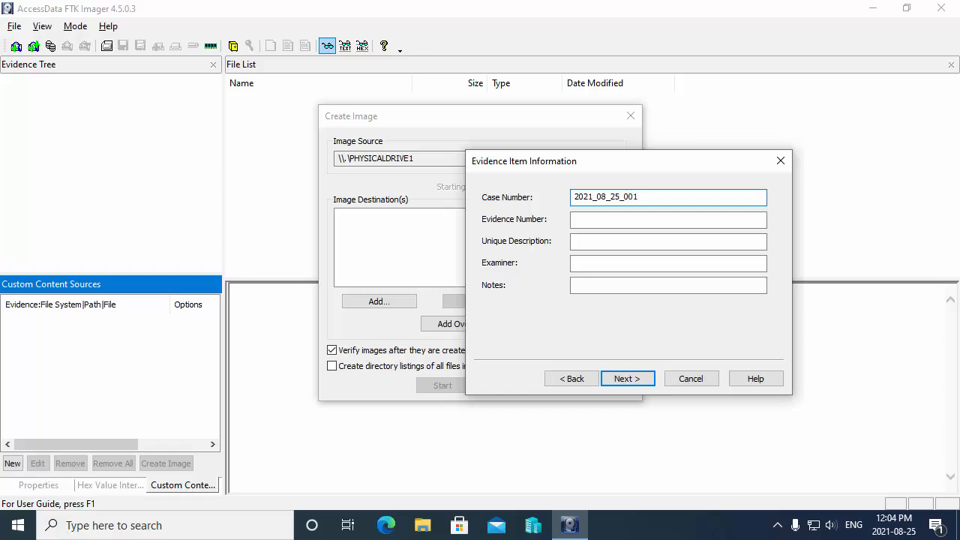
Step: Enter evidence number 001, description 'Image of suspects flash drive' and examiner Glen E. Clarke, then continue
left_click(667, 219)
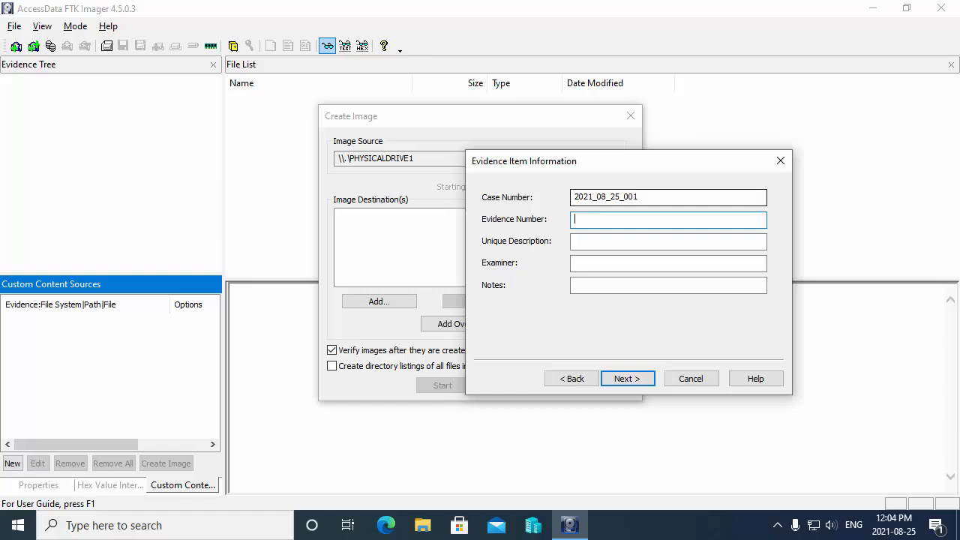
type("001")
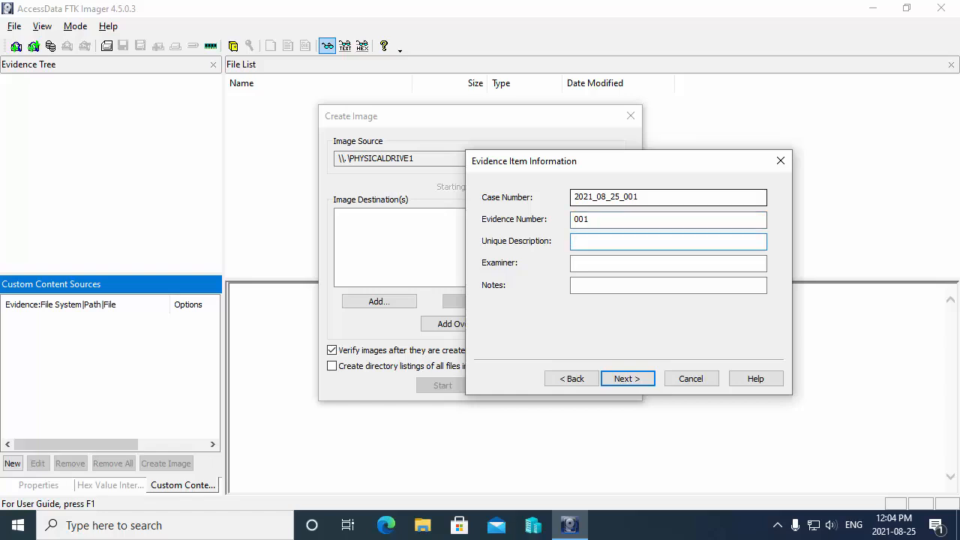
type("Image")
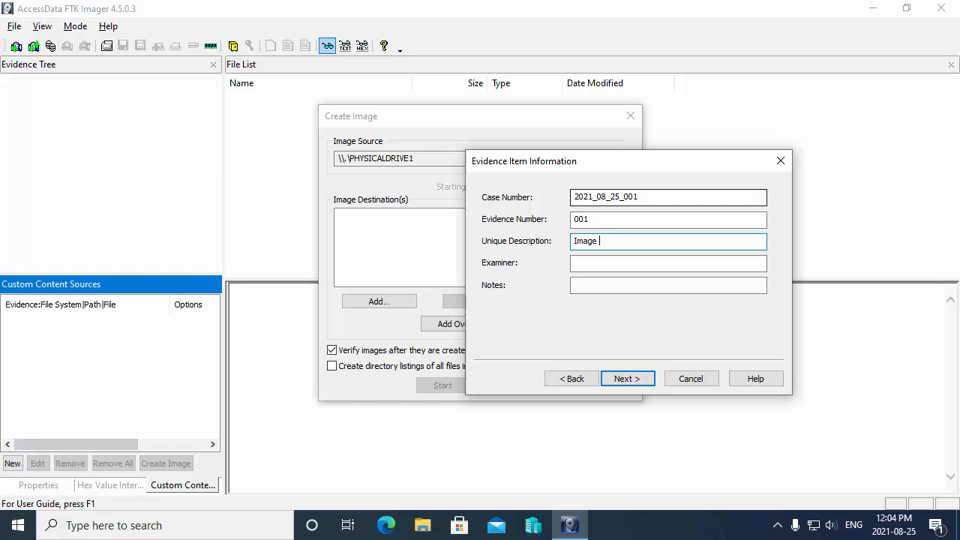
type("of suspects")
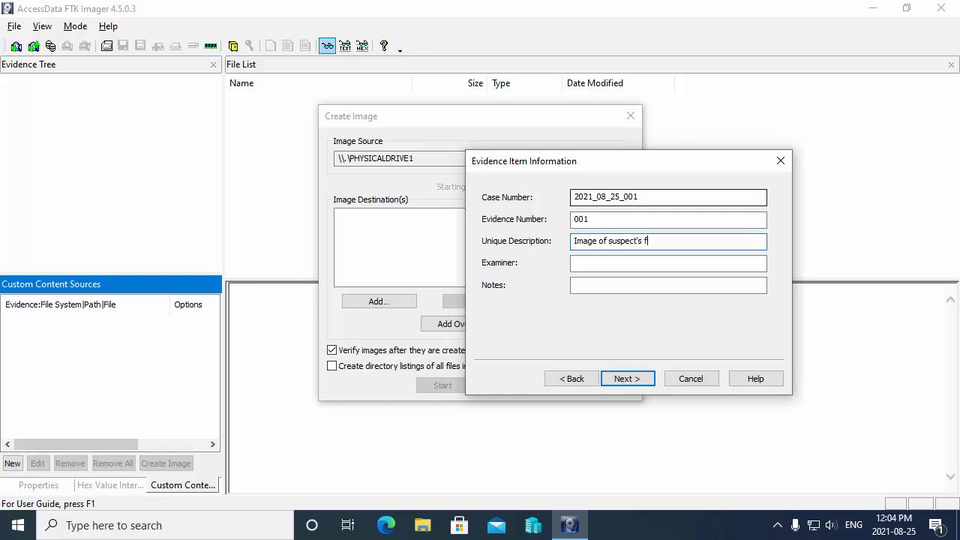
type("lash drive")
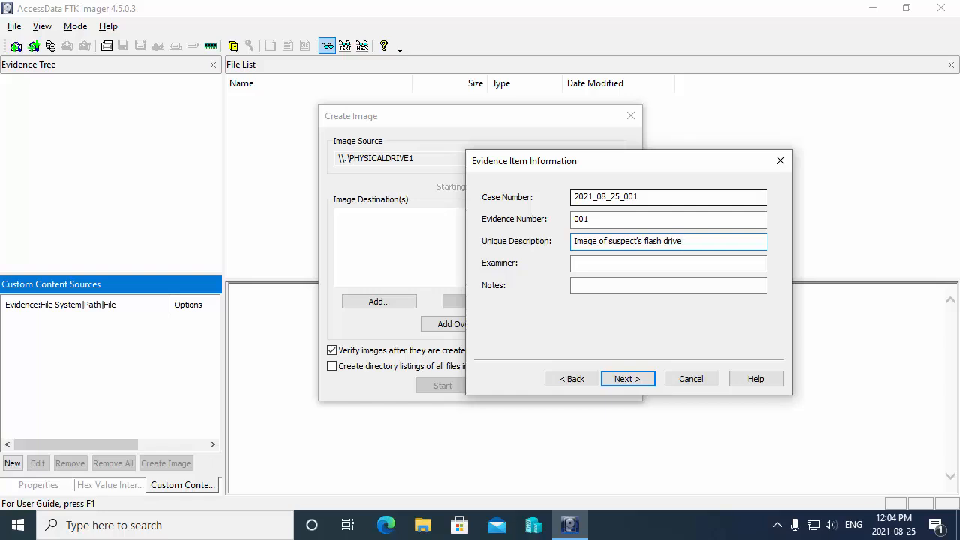
left_click(667, 264)
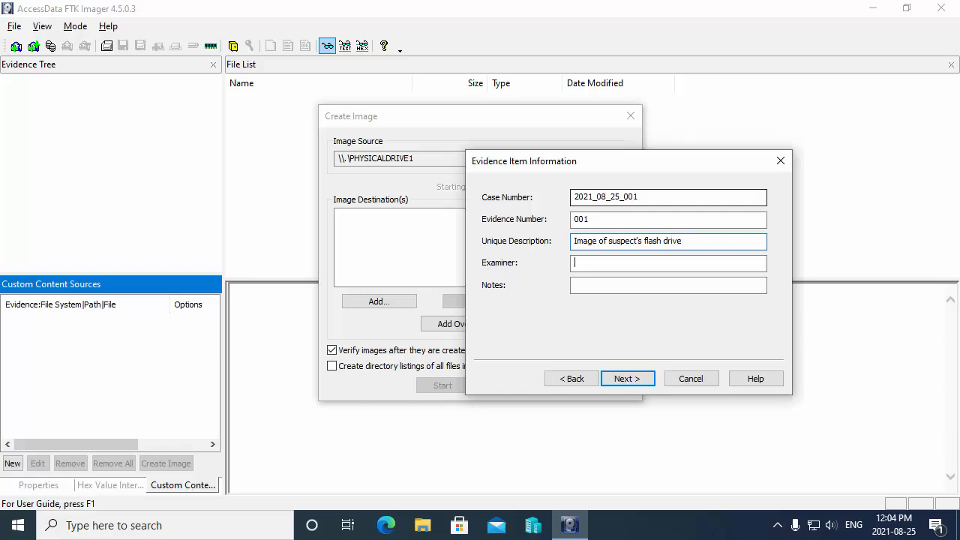
type("Glen E.")
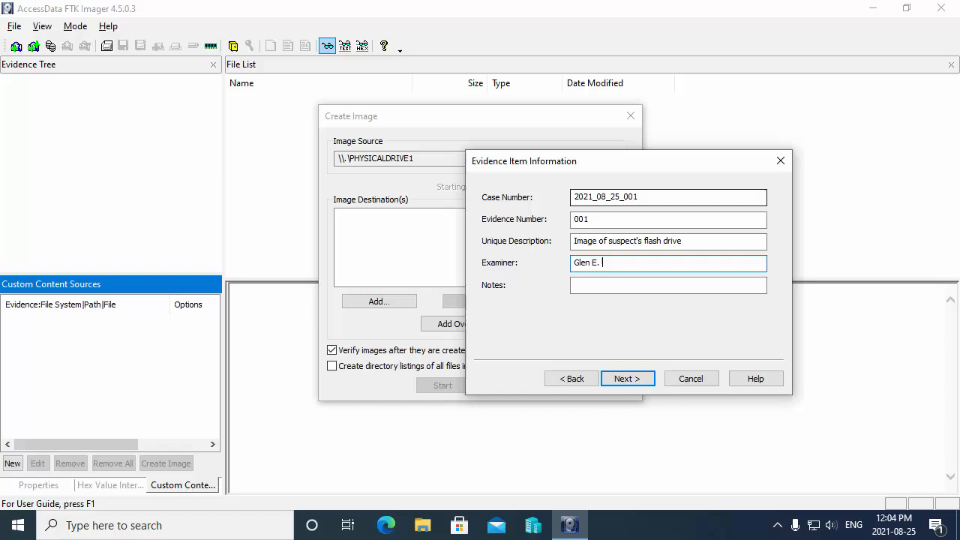
type("Clarke")
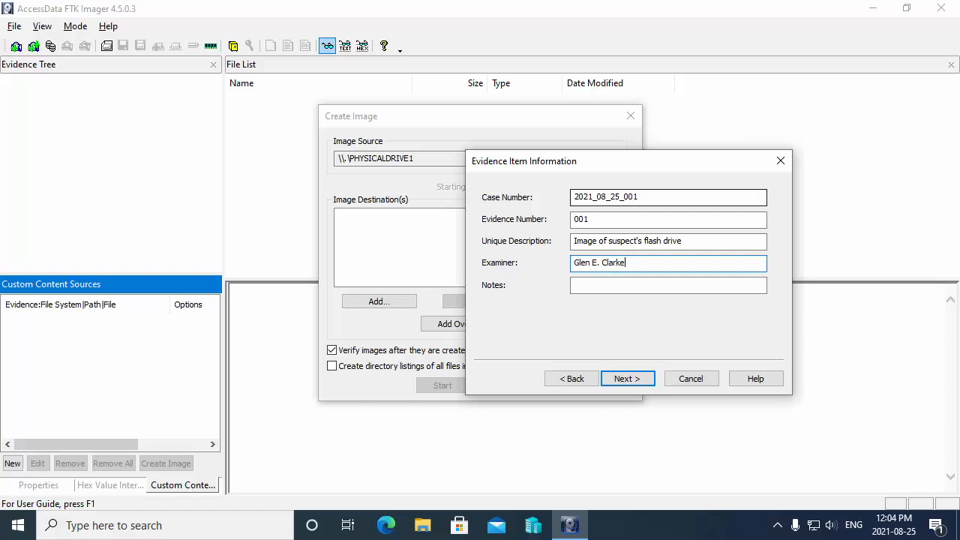
left_click(627, 378)
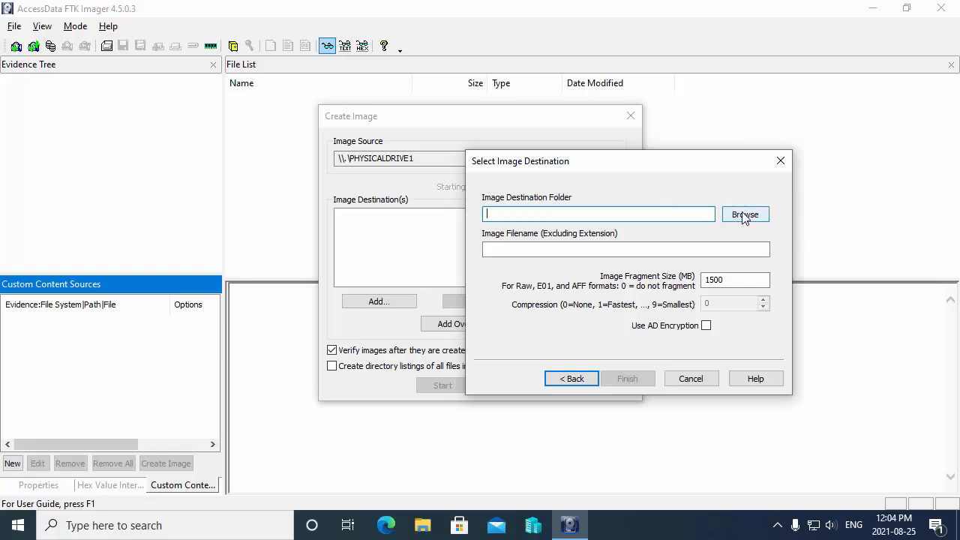
Step: Create a new Images folder on Local Disk (C:) and accept it as the destination folder
left_click(745, 215)
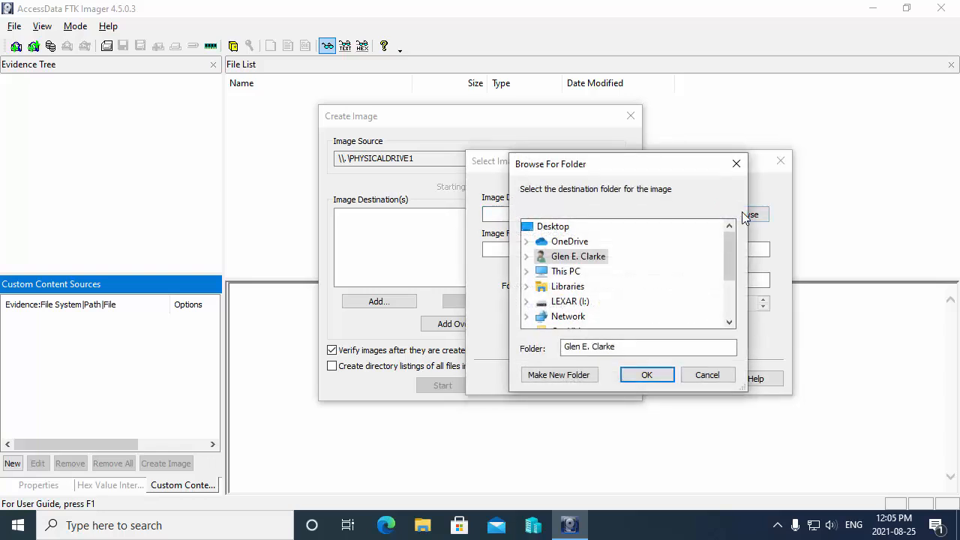
scroll("down", 3)
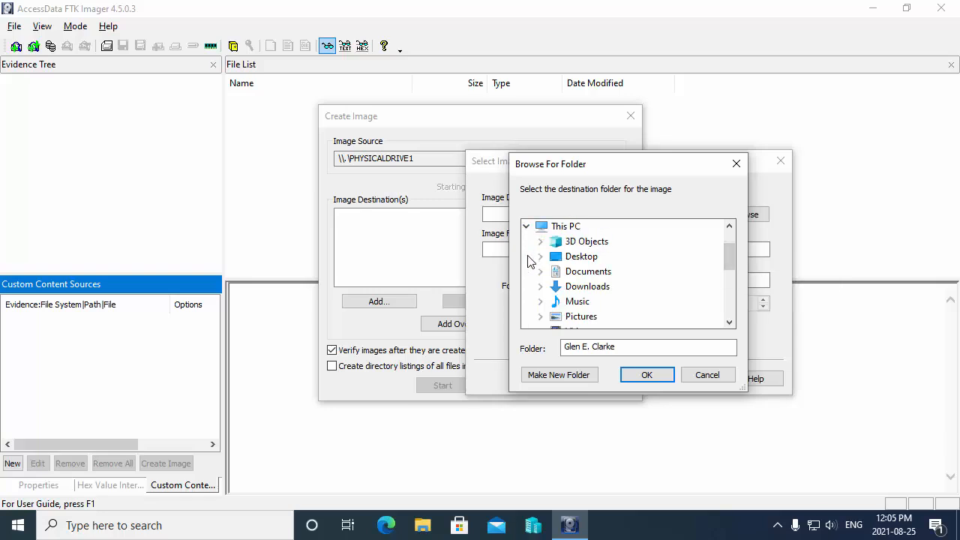
mouse_move(717, 255)
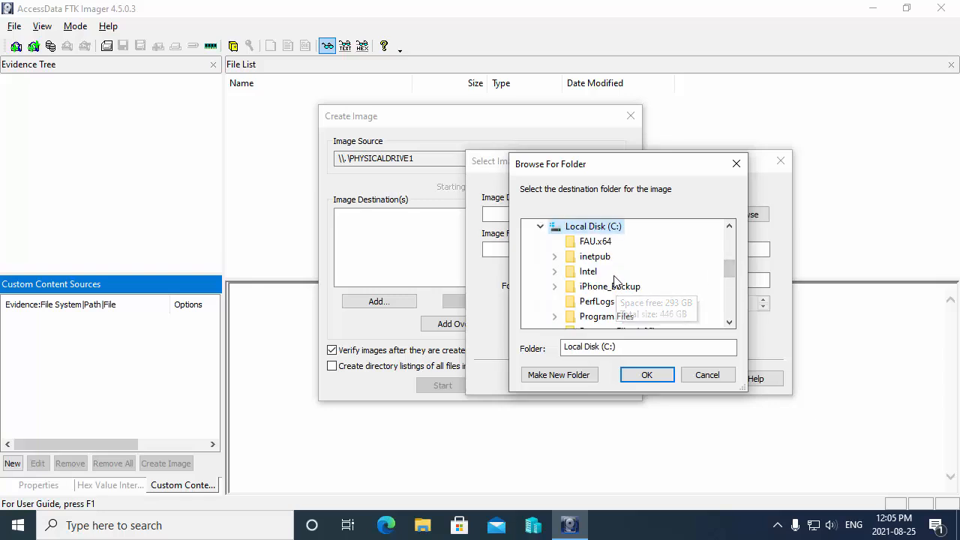
scroll("down", 3)
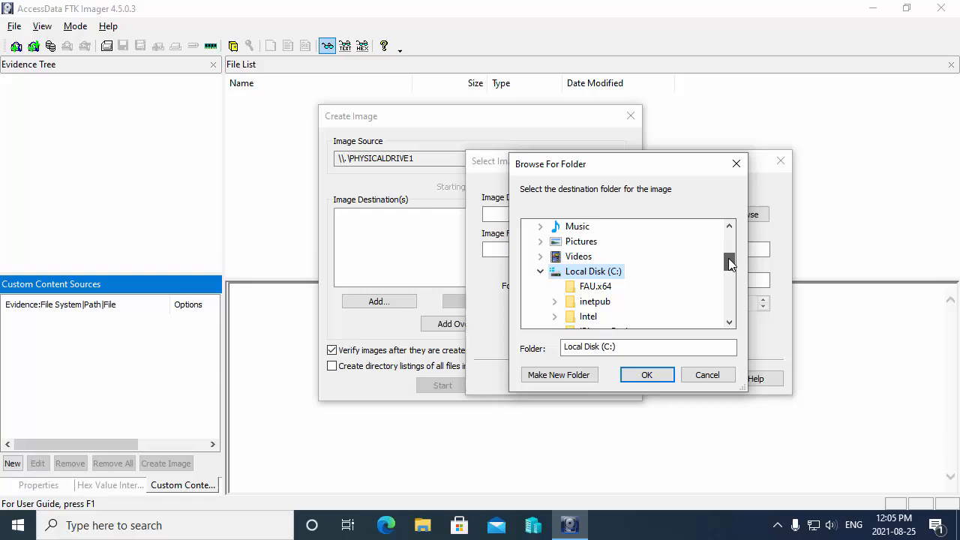
left_click(558, 375)
type("Images")
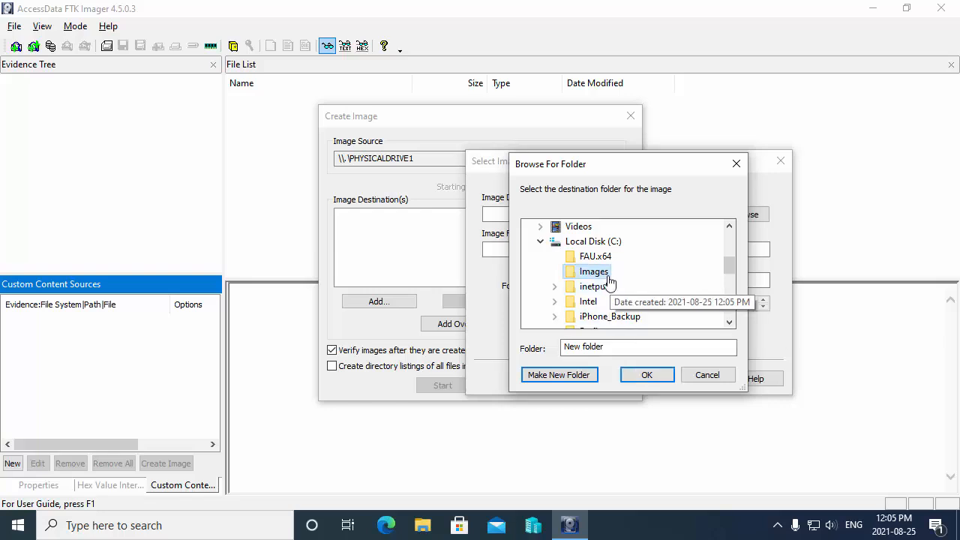
left_click(647, 375)
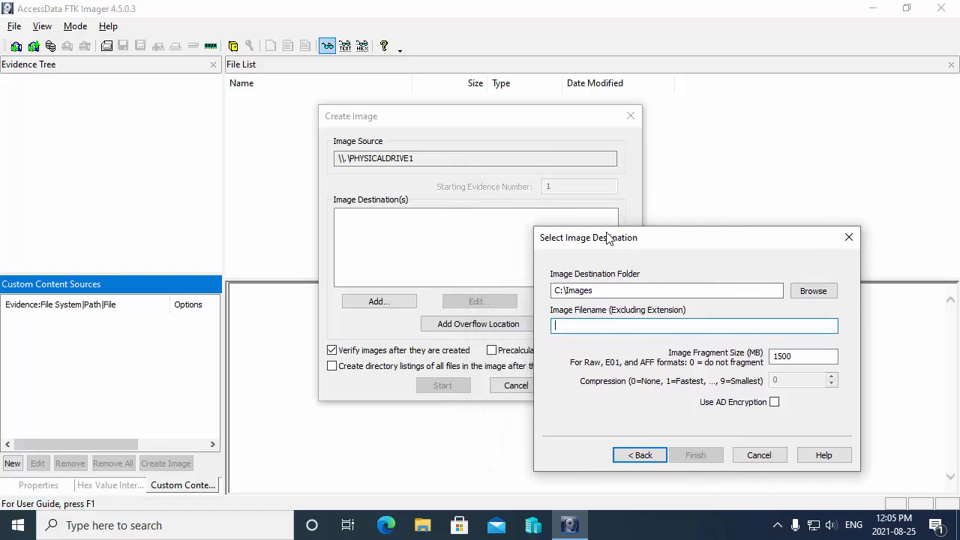
Step: Name the image file SuspectUSBDrive and finish adding the C:\Images destination
type("Suspect")
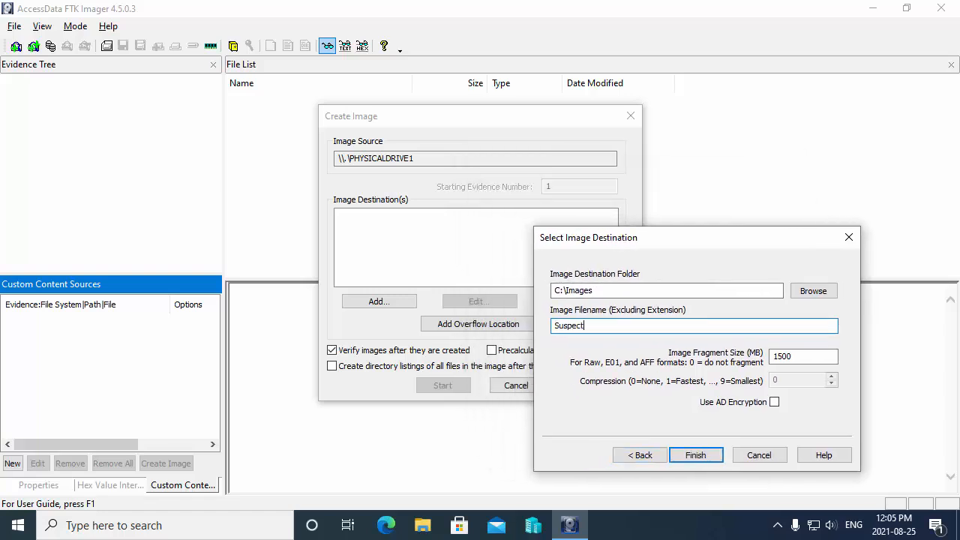
type("USBDrive")
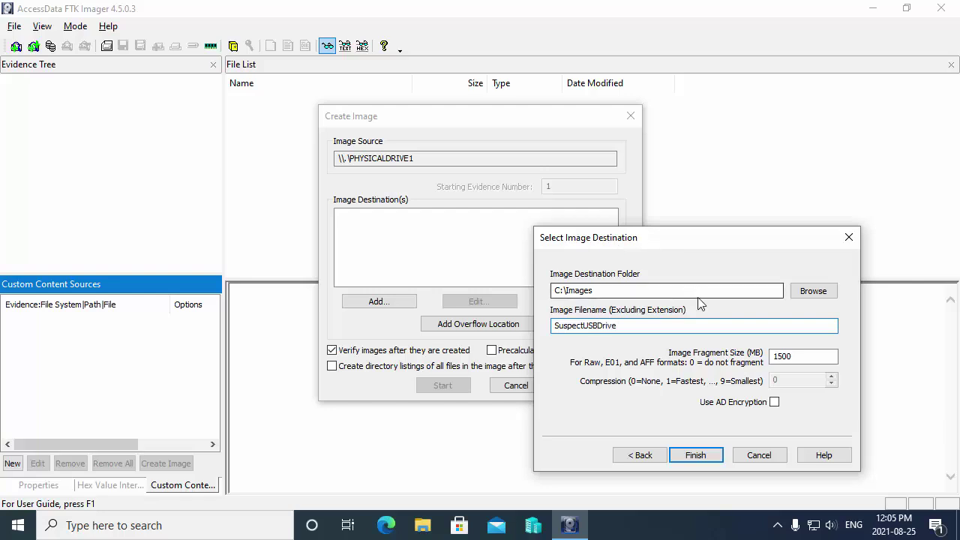
left_click(696, 454)
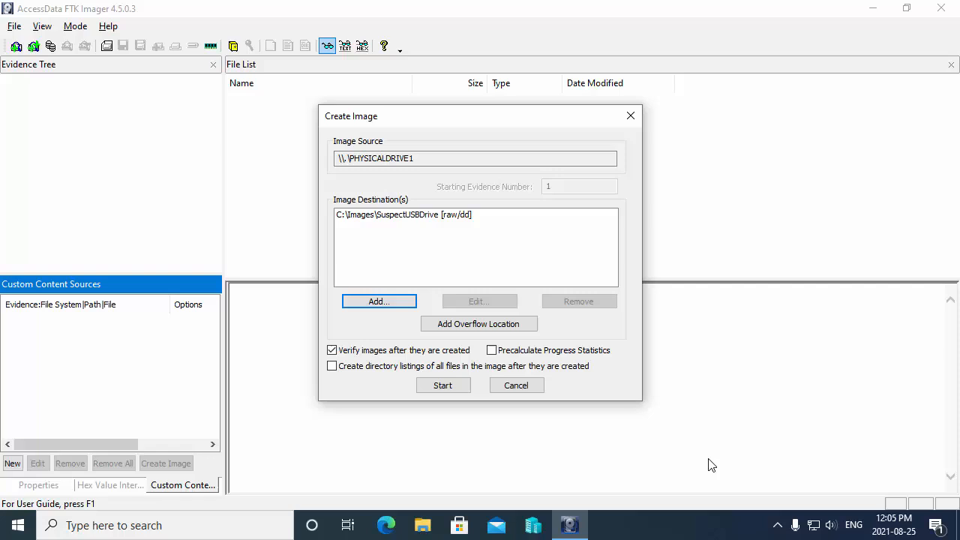
mouse_move(426, 219)
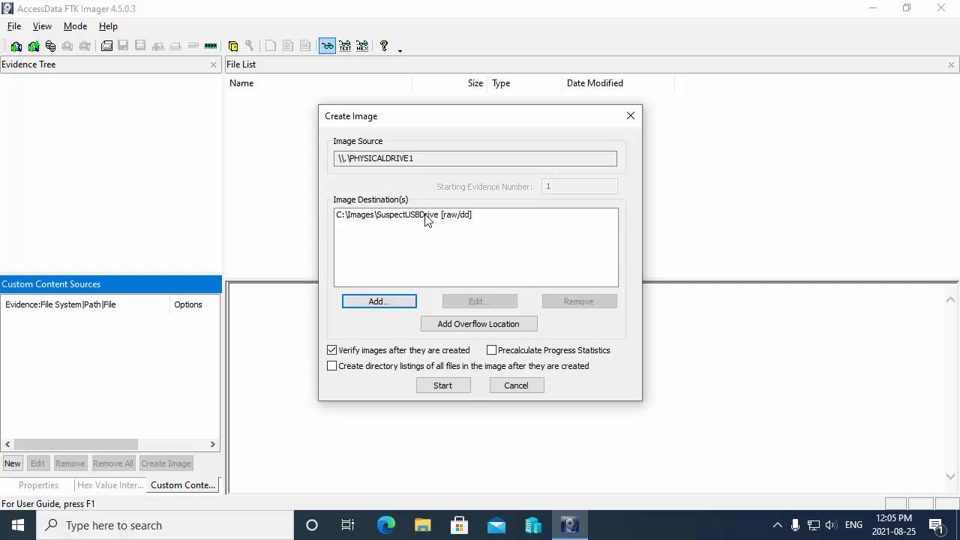
mouse_move(381, 228)
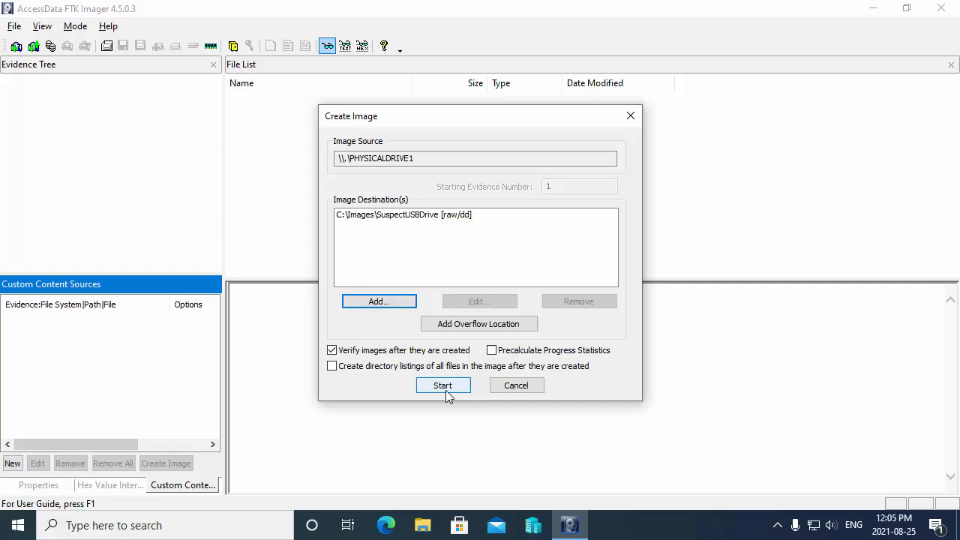
Step: Start writing the drive image to C:\Images\SuspectUSBDrive
left_click(443, 384)
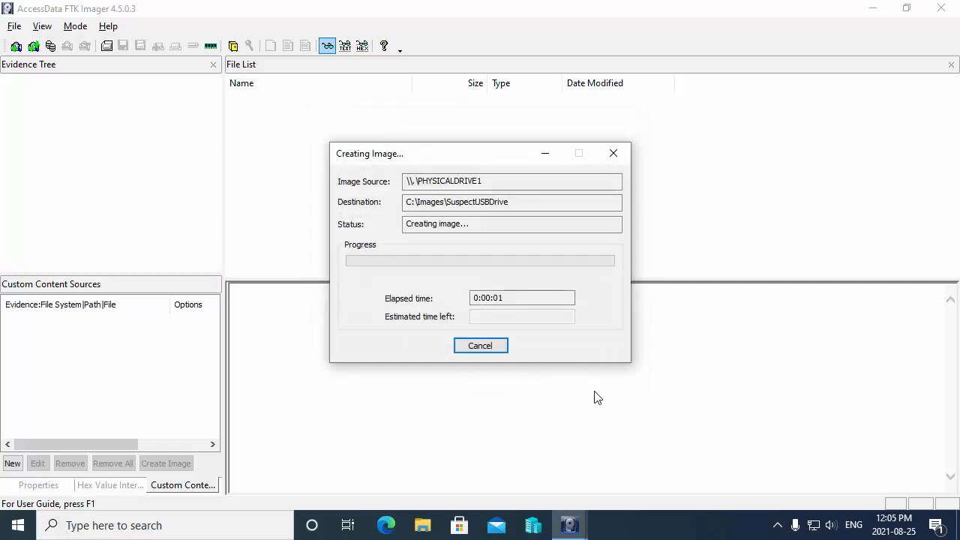